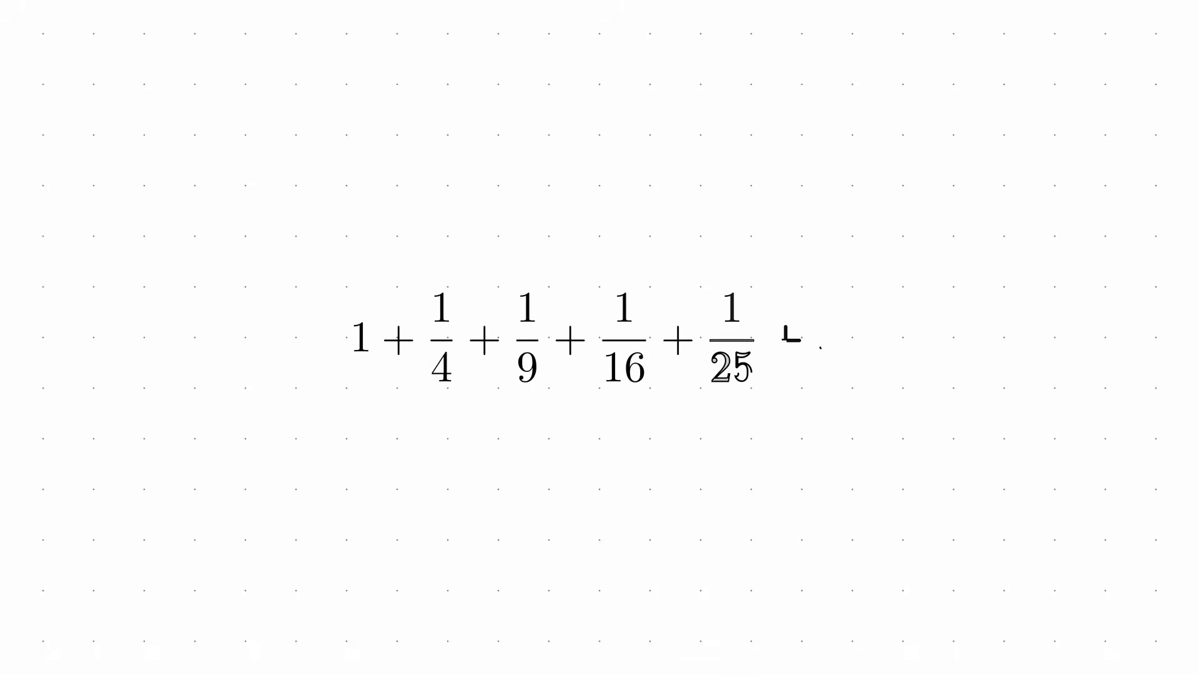
{"action": "type", "text": "+ ..."}
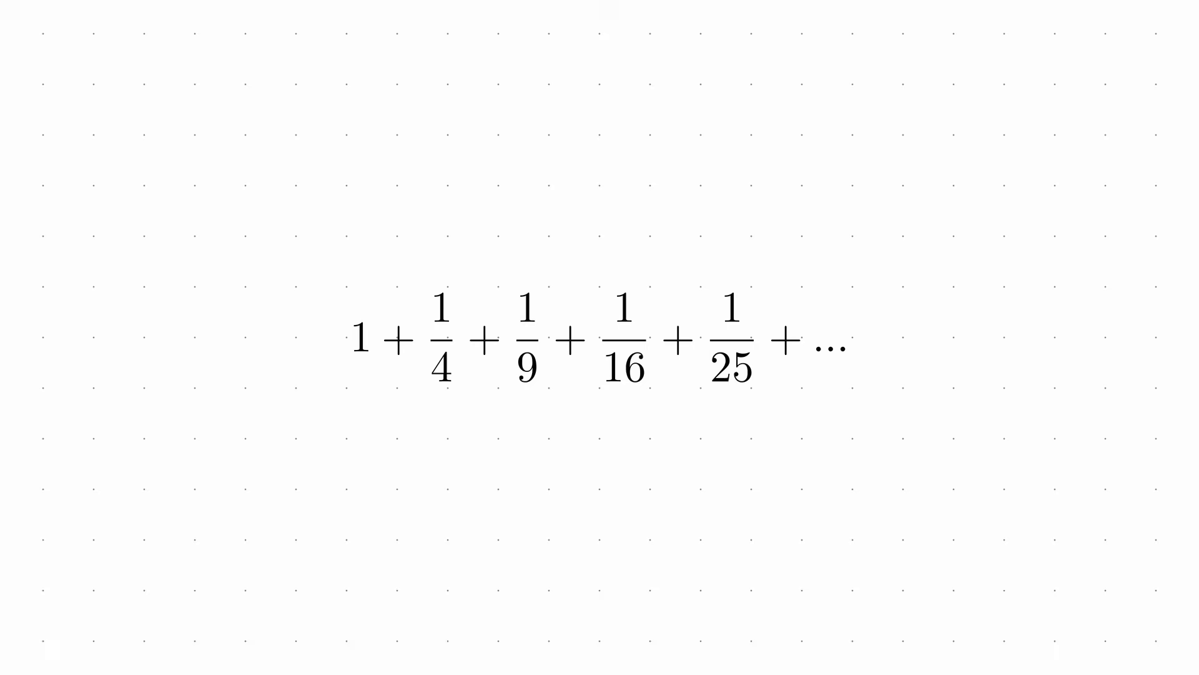